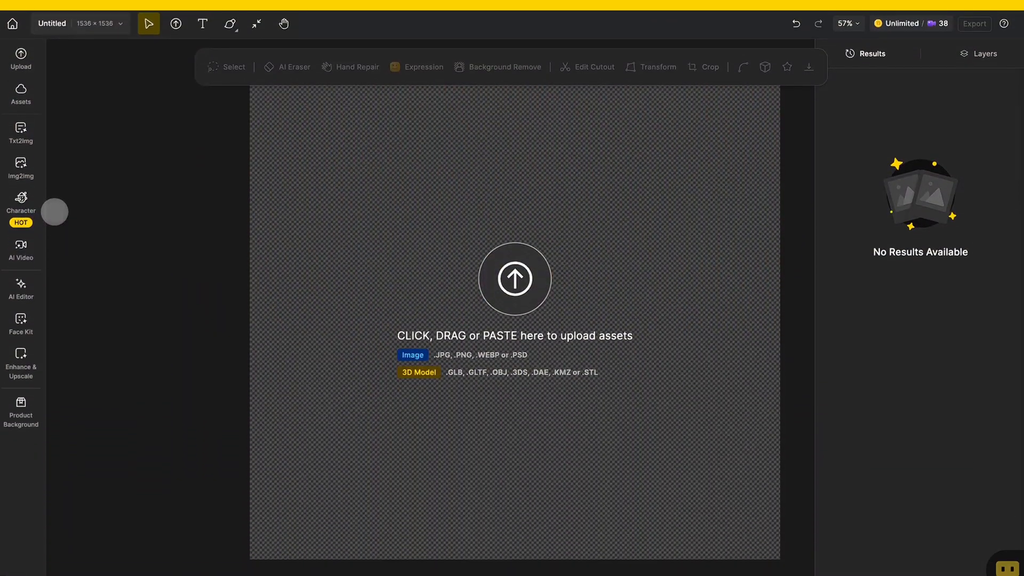
Start the Generate Images flow from the Character tools to reach the Consistent Character panel.
{"action": "left_click", "coordinate": [20, 203]}
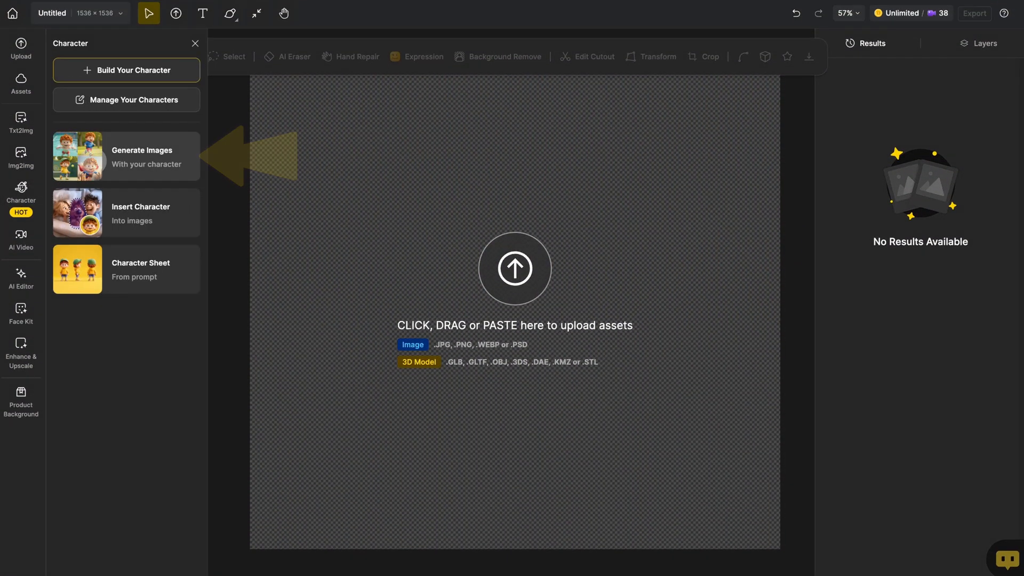
{"action": "left_click", "coordinate": [126, 155]}
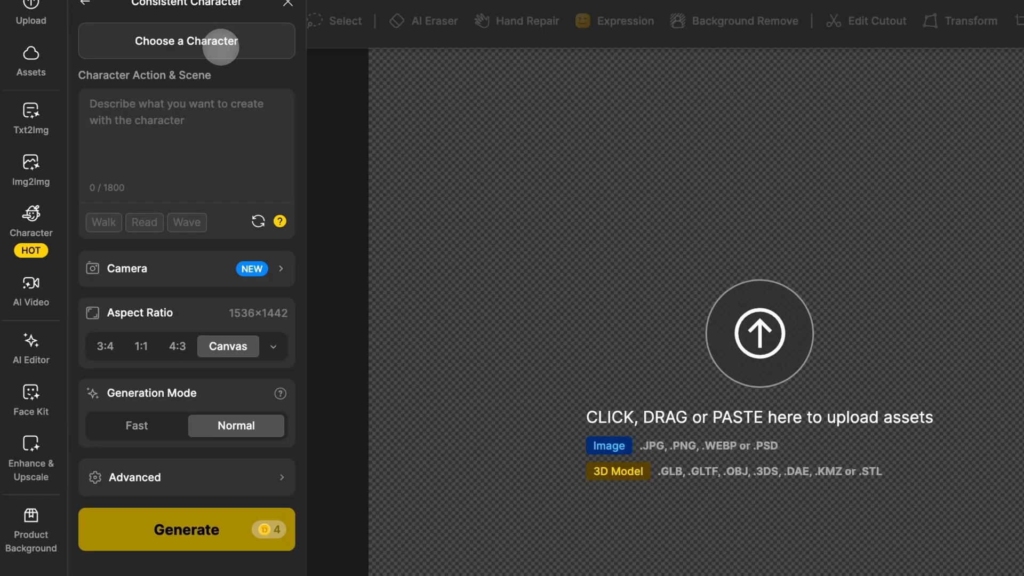
Select Lip Boy from the Character Library as the scene's character.
{"action": "left_click", "coordinate": [185, 41]}
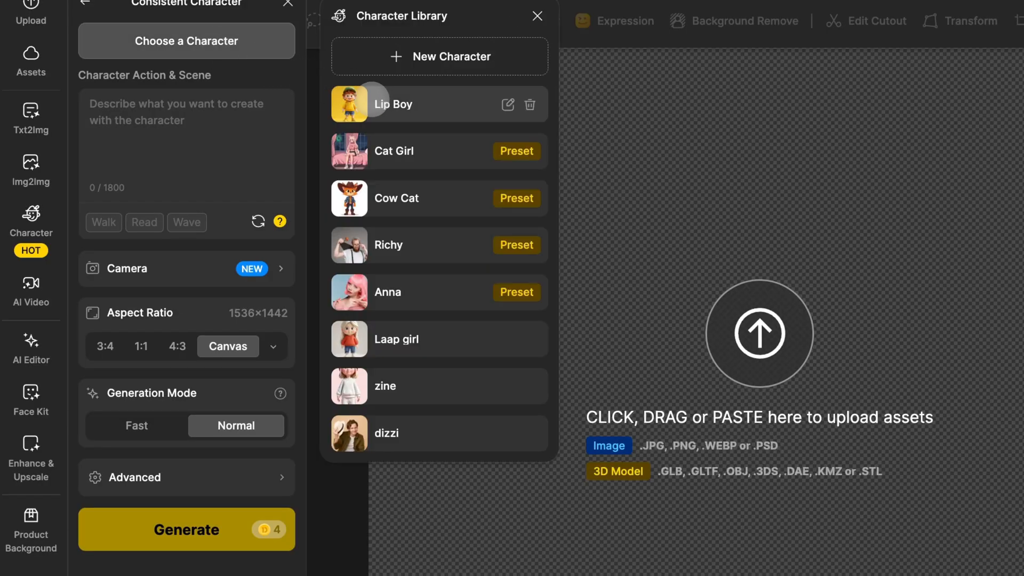
{"action": "left_click", "coordinate": [393, 104]}
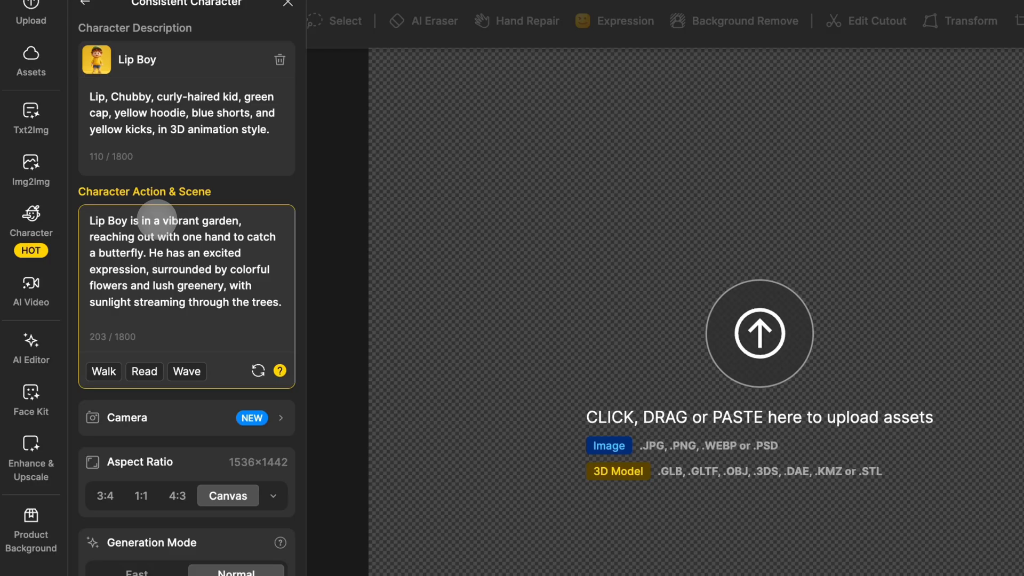
Set Character Direction to Back View and Camera Shot to Wide Shot.
{"action": "left_click", "coordinate": [187, 418]}
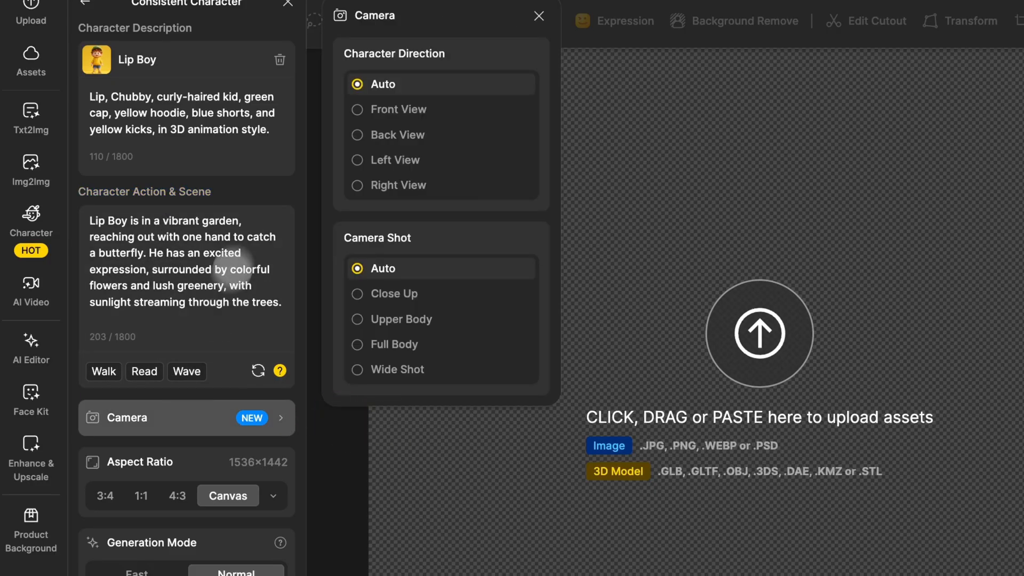
{"action": "mouse_move", "coordinate": [388, 53]}
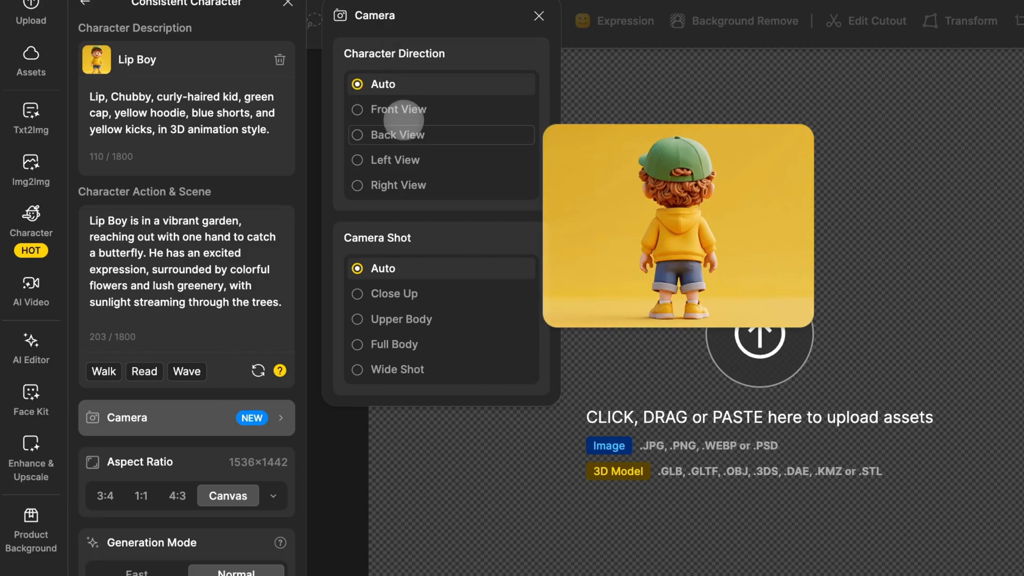
{"action": "left_click", "coordinate": [398, 158]}
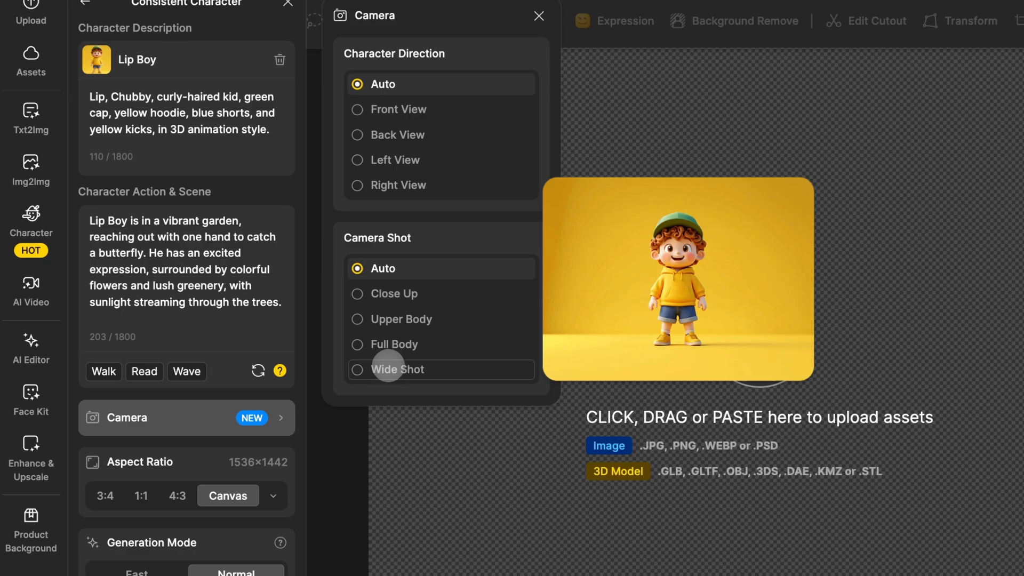
{"action": "left_click", "coordinate": [398, 368]}
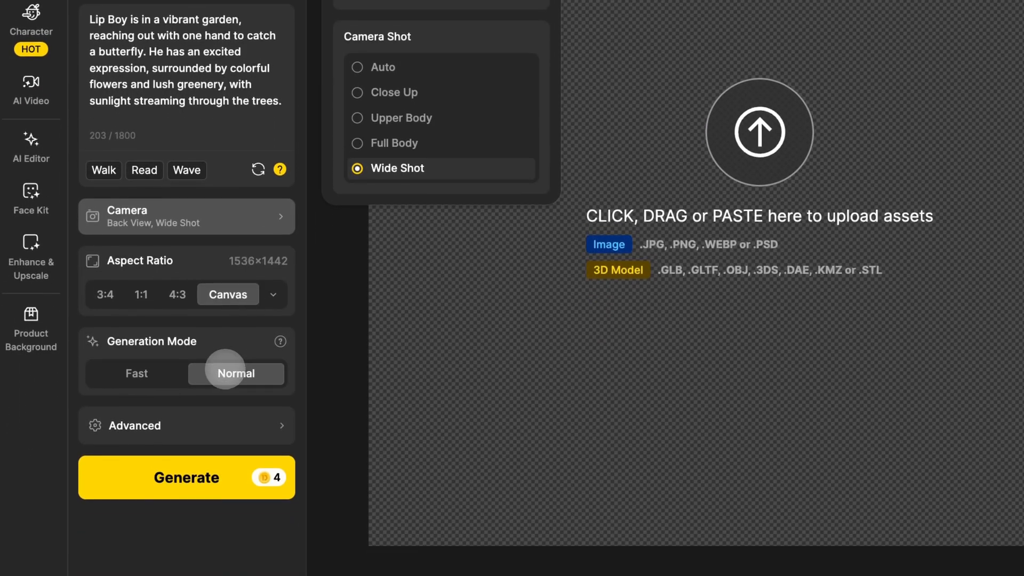
Generate the Lip Boy garden butterfly scene.
{"action": "left_click", "coordinate": [186, 476]}
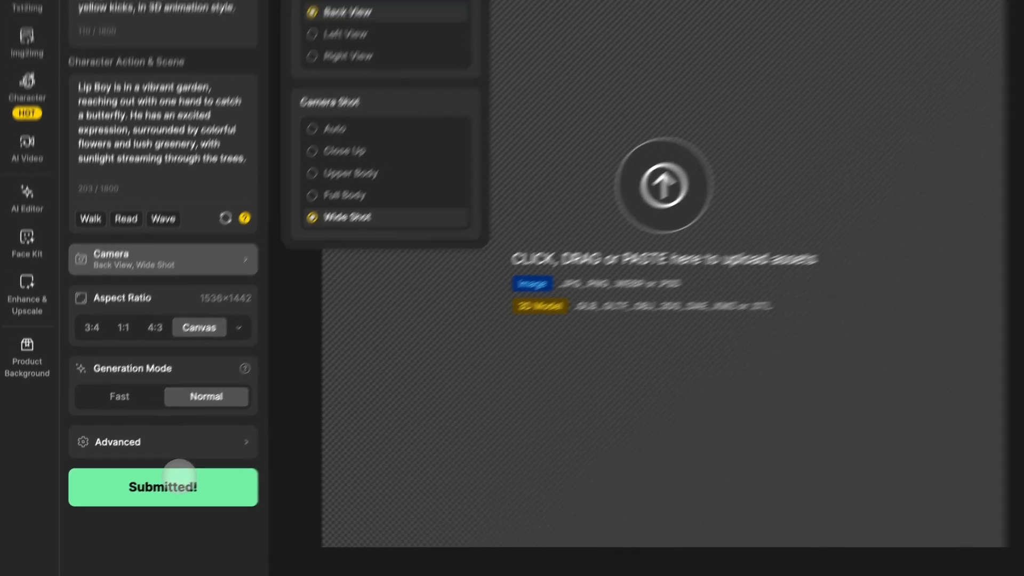